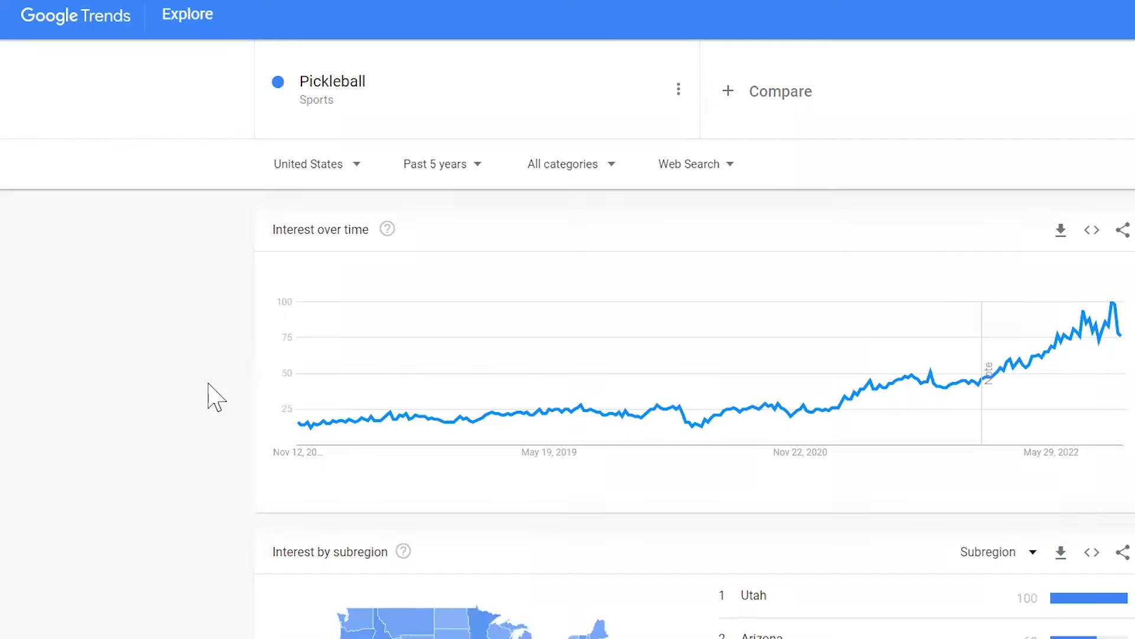
mouse_move(161, 383)
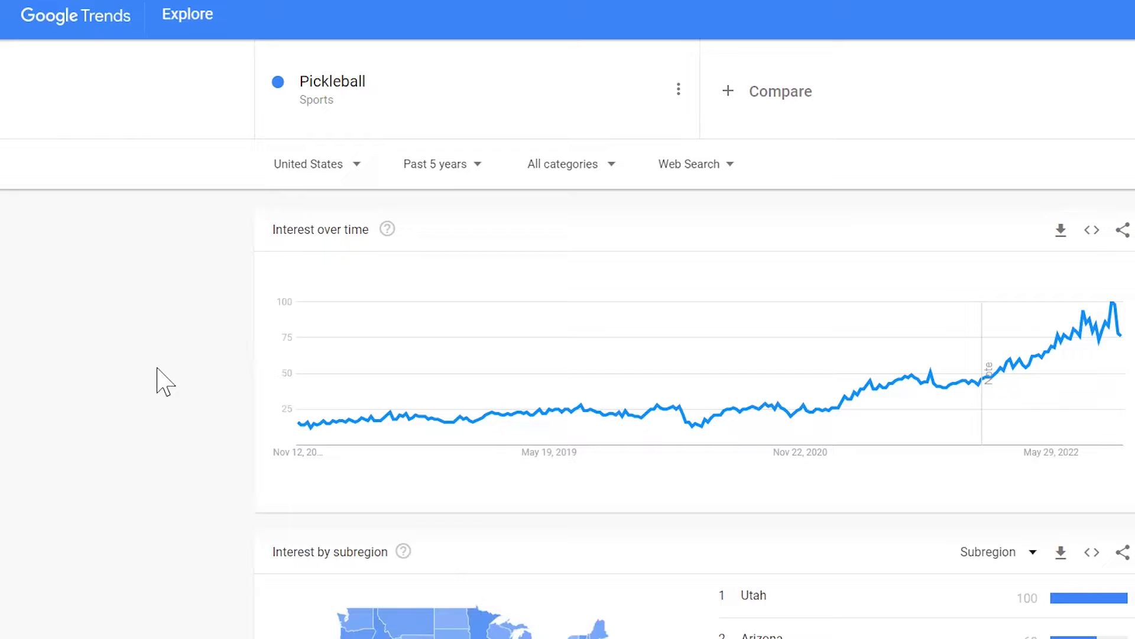
mouse_move(332, 161)
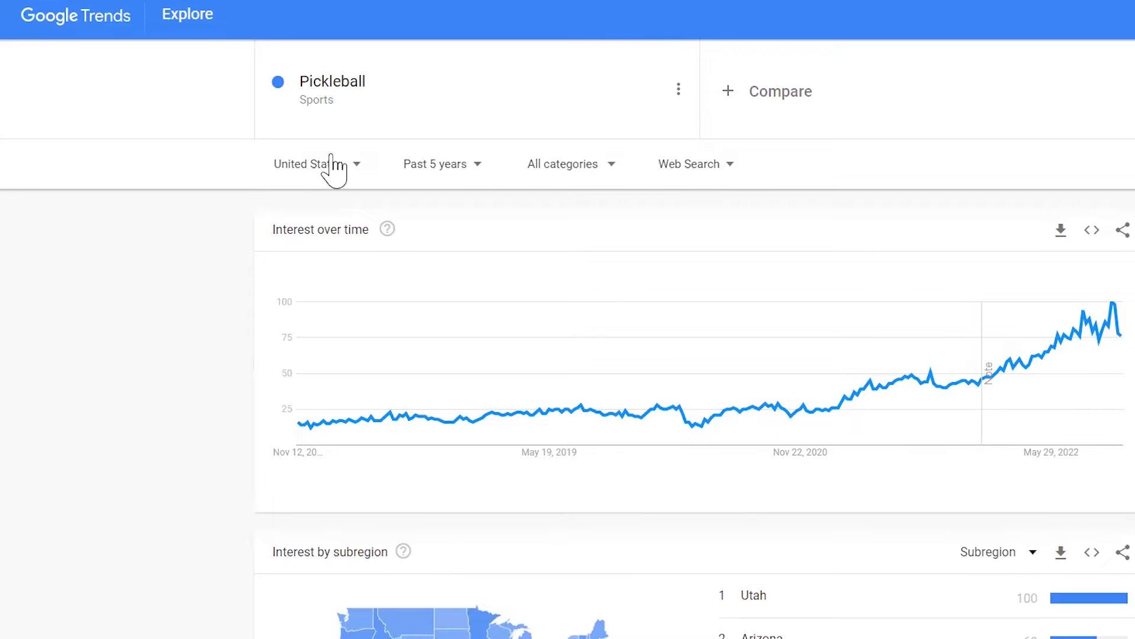
mouse_move(267, 346)
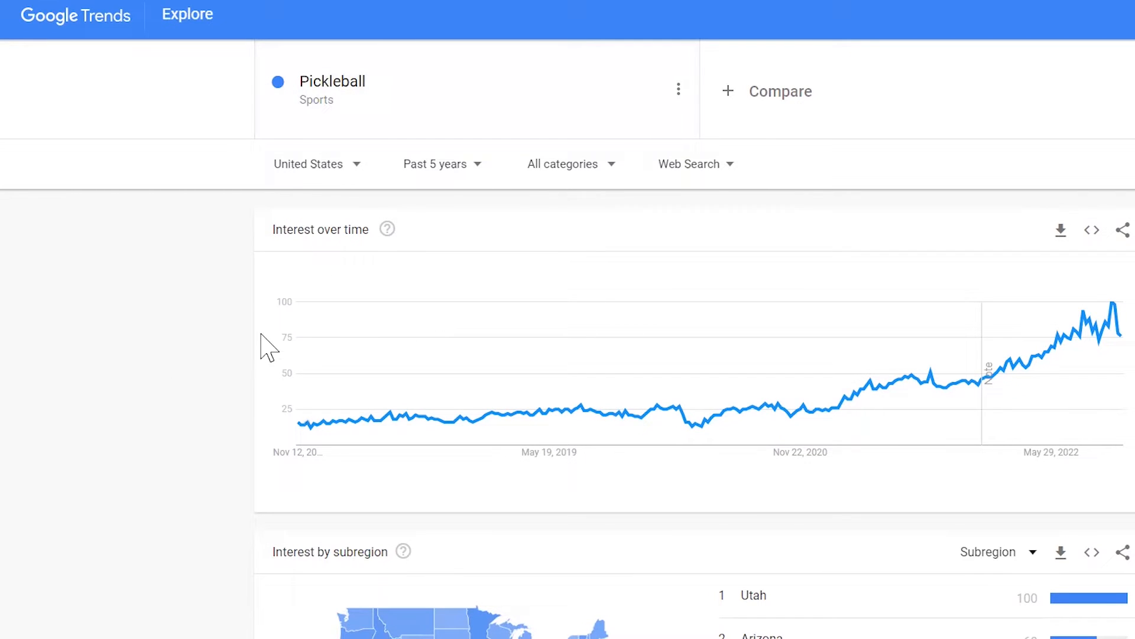
mouse_move(246, 381)
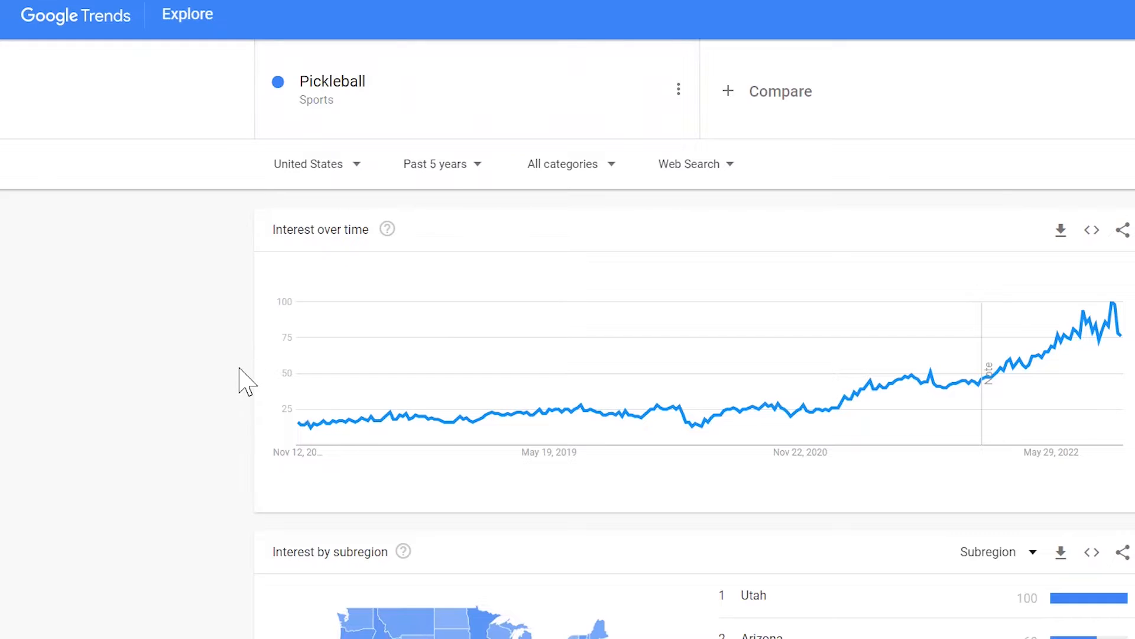